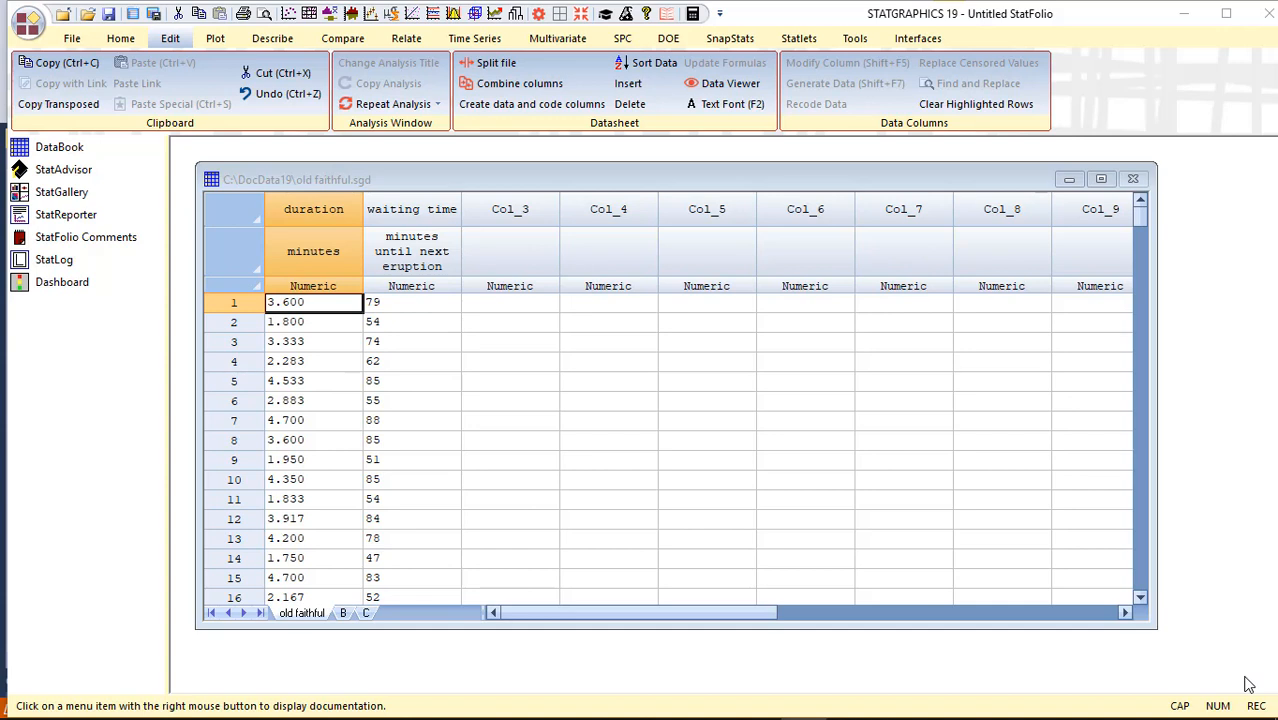
mouse_move(657, 402)
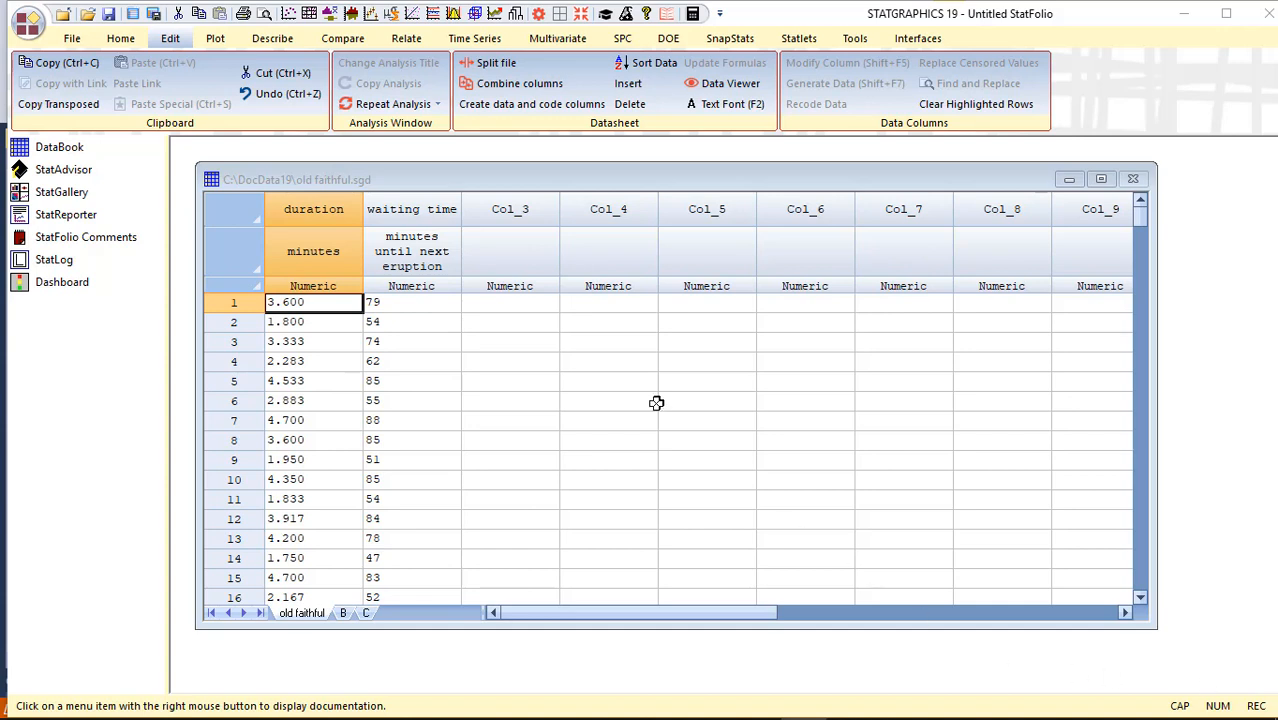
Step: Start a Statlets Bivariate Density analysis with duration as Sample 1, waiting time as Sample 2
click(313, 209)
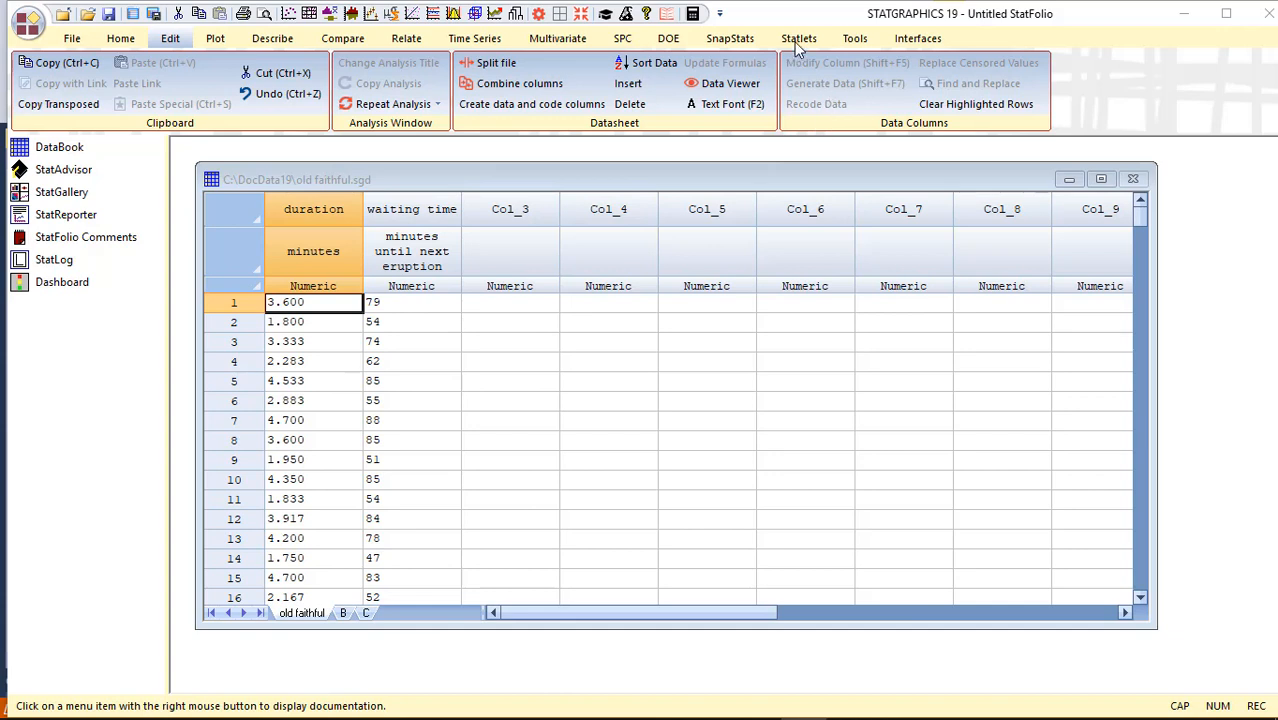
click(798, 38)
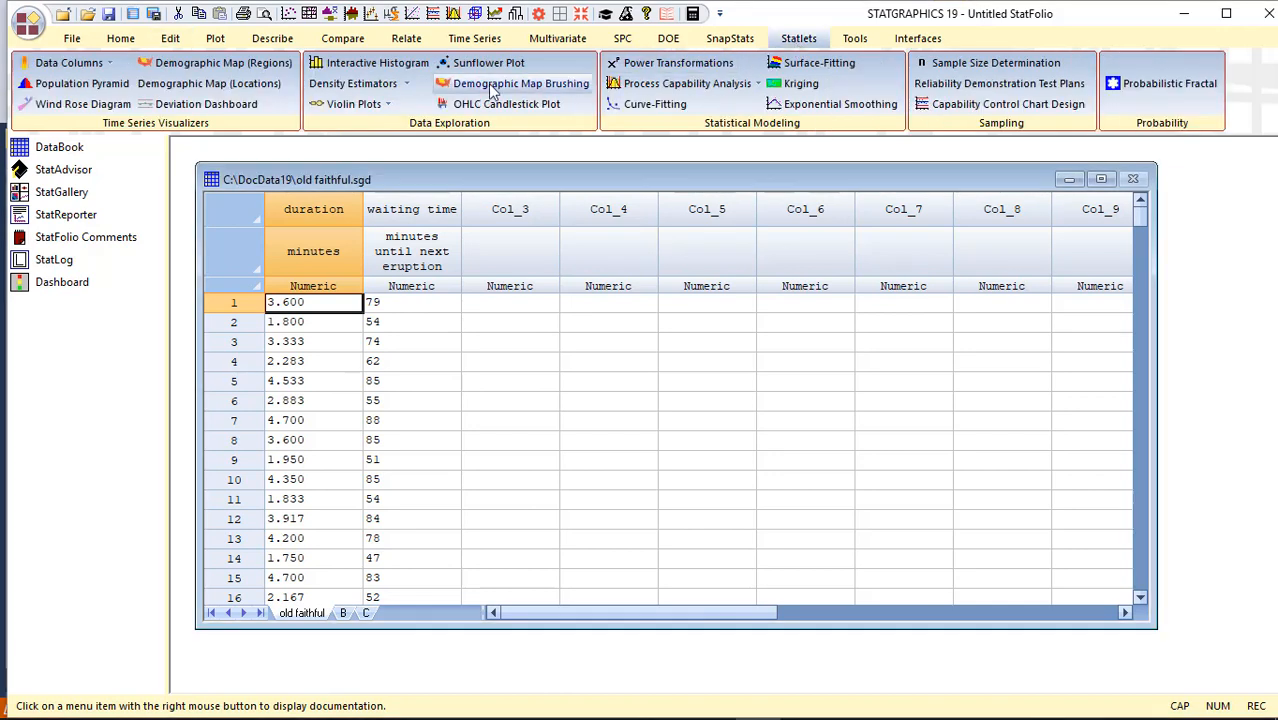
click(352, 83)
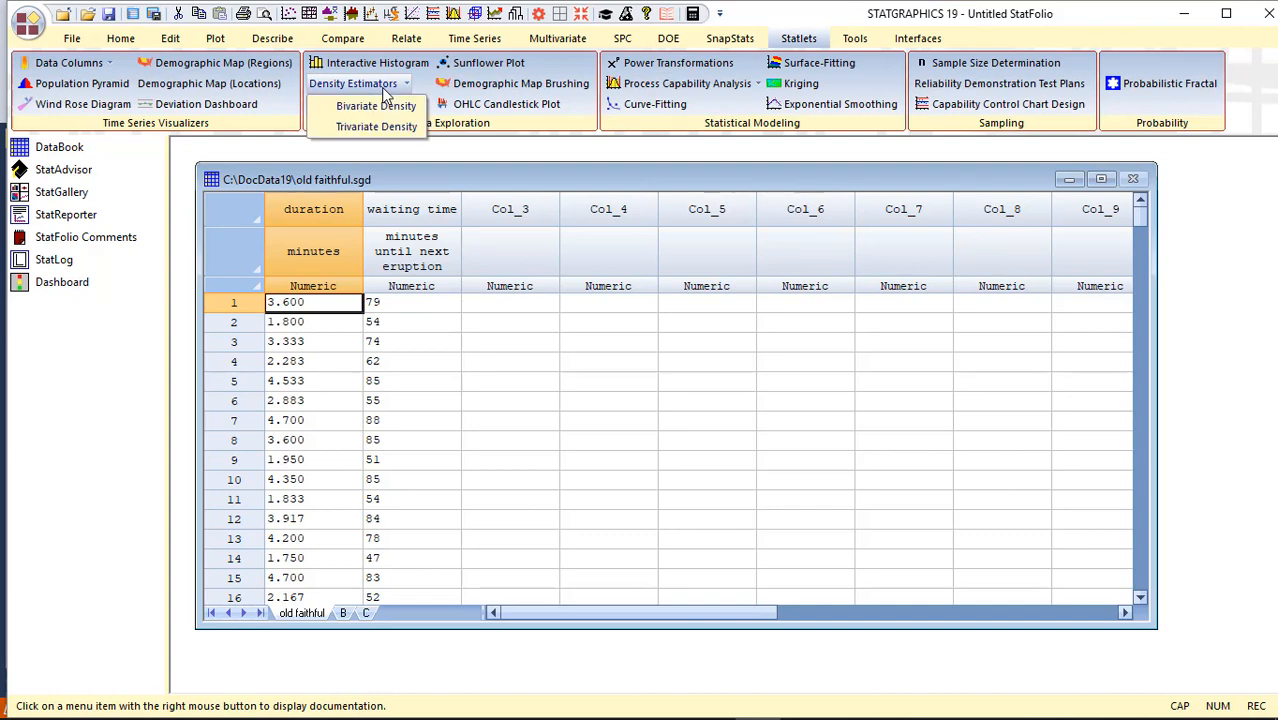
click(376, 105)
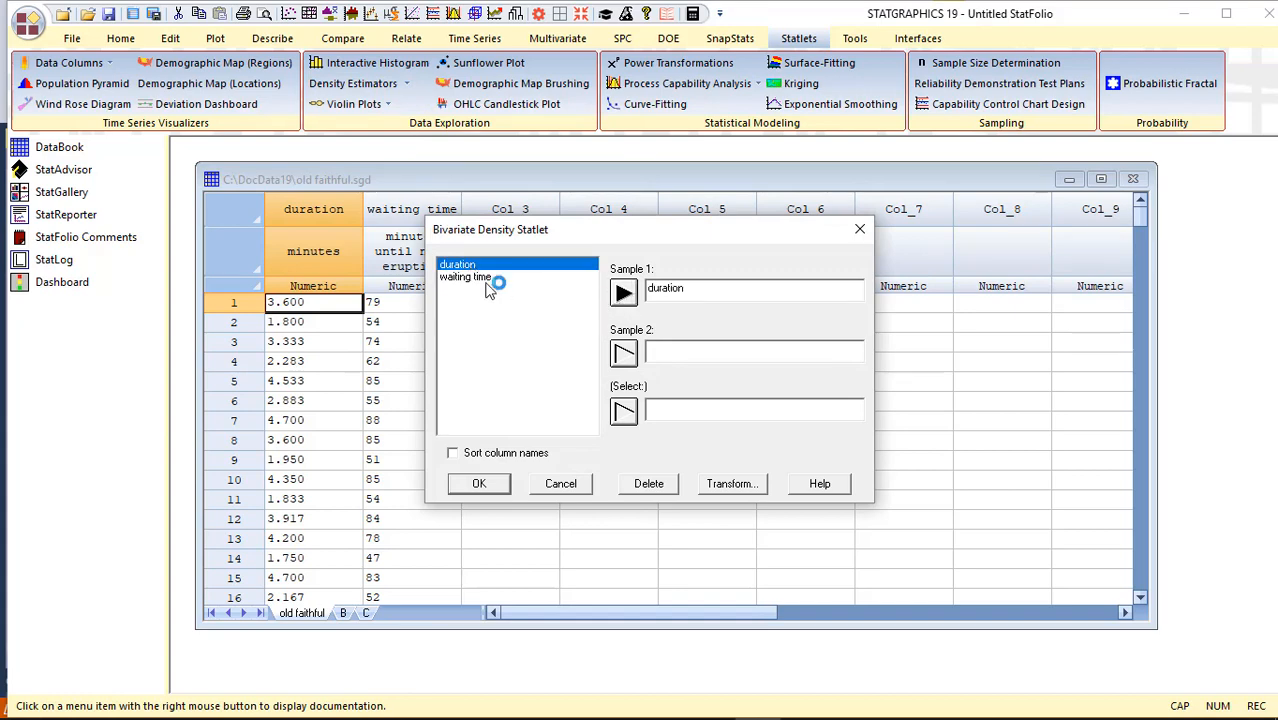
click(623, 352)
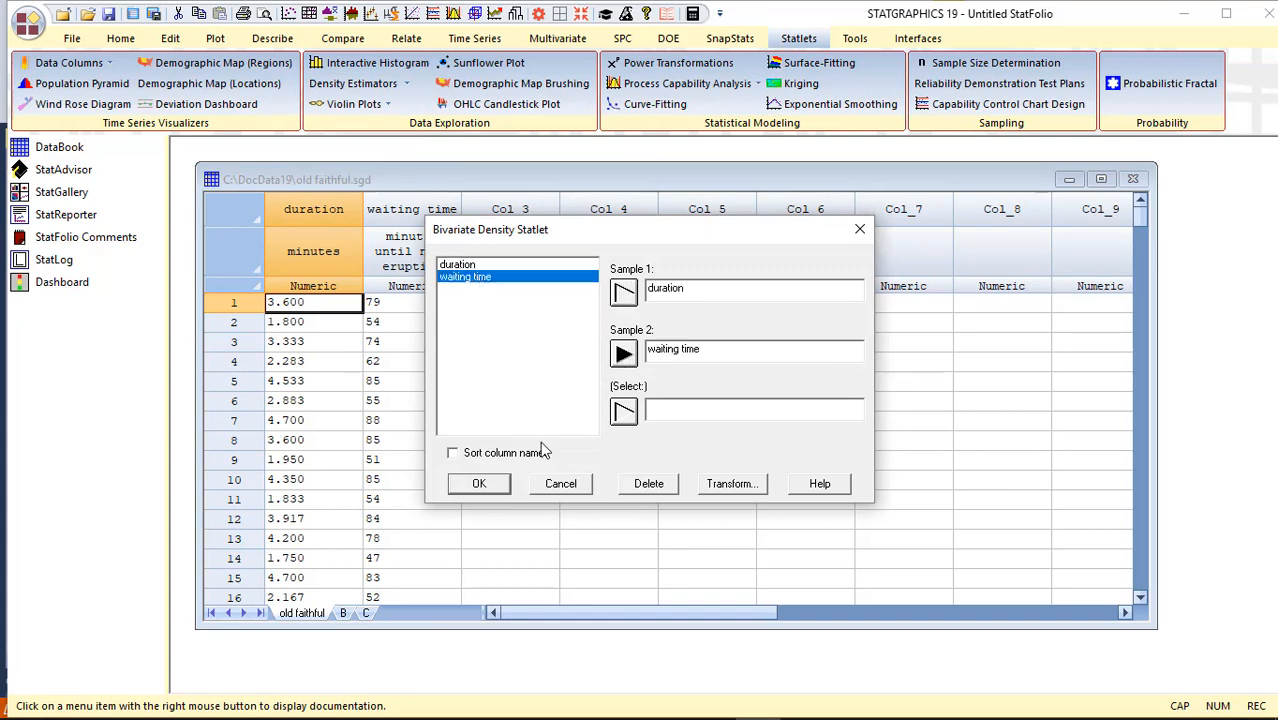
Step: Run the Bivariate Density statlet to show the 3D duration-vs-waiting-time histogram
click(478, 483)
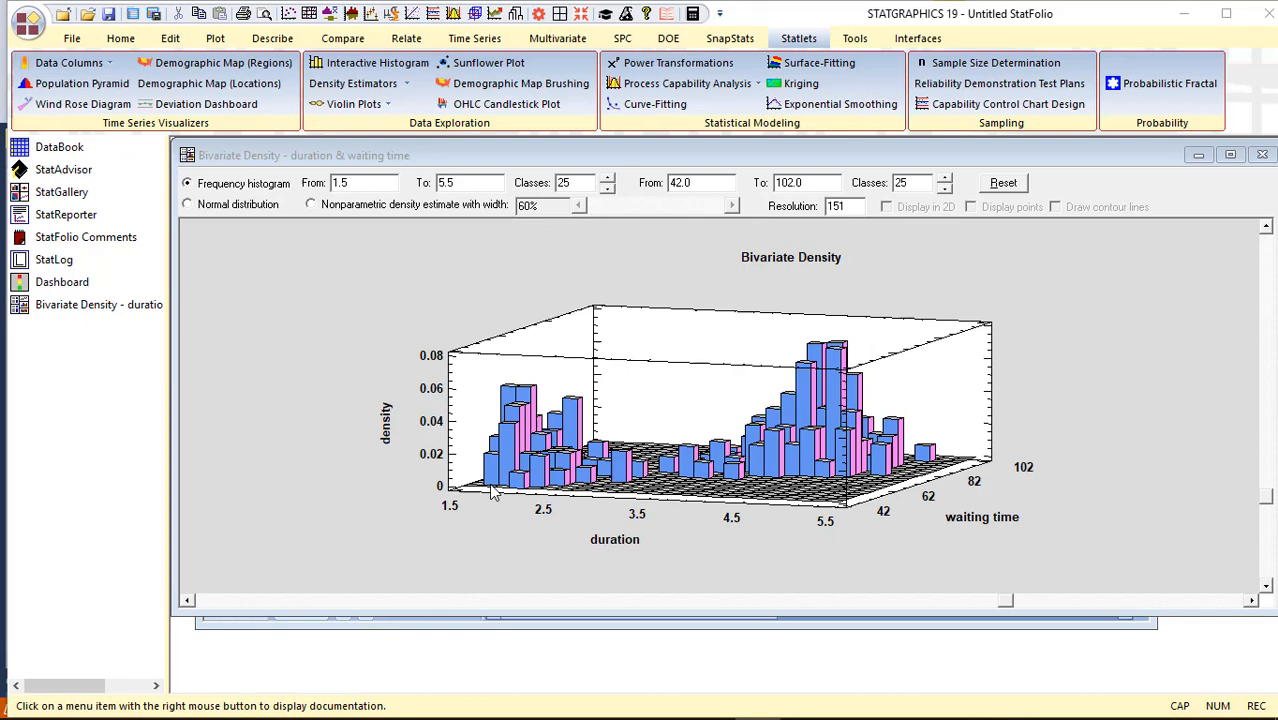
mouse_move(1270, 500)
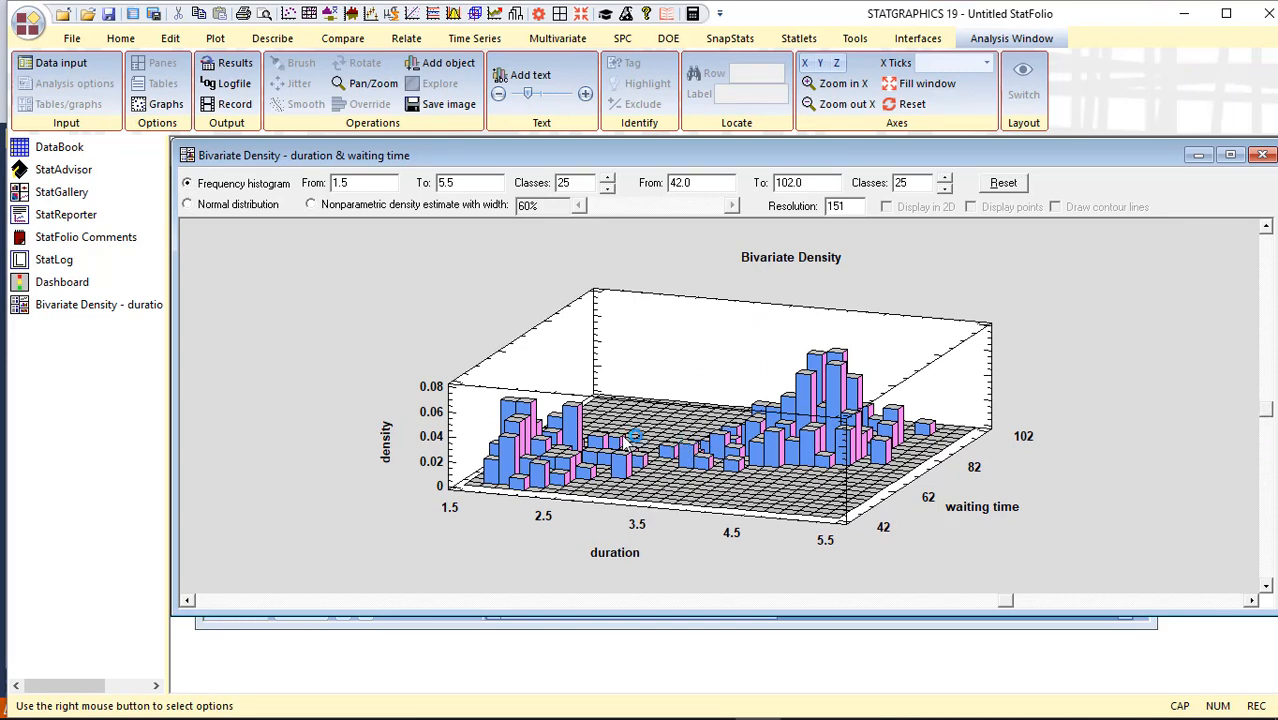
mouse_move(672, 447)
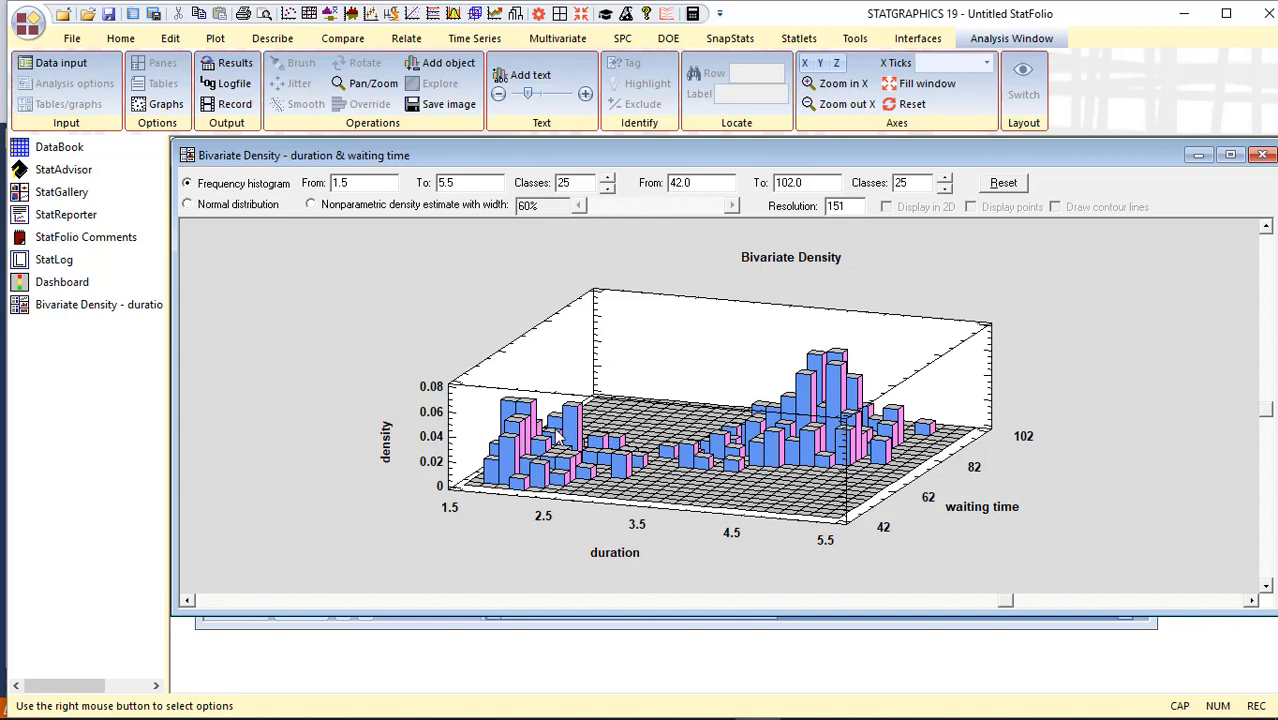
mouse_move(555, 447)
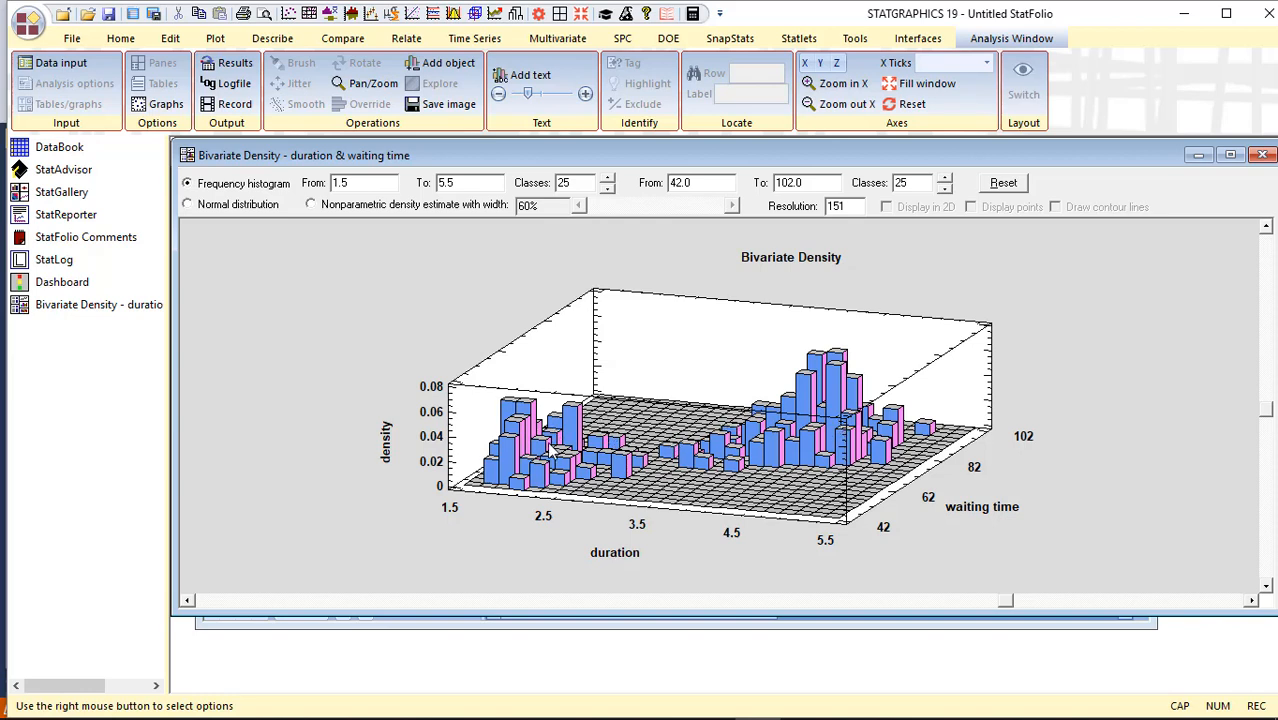
mouse_move(815, 431)
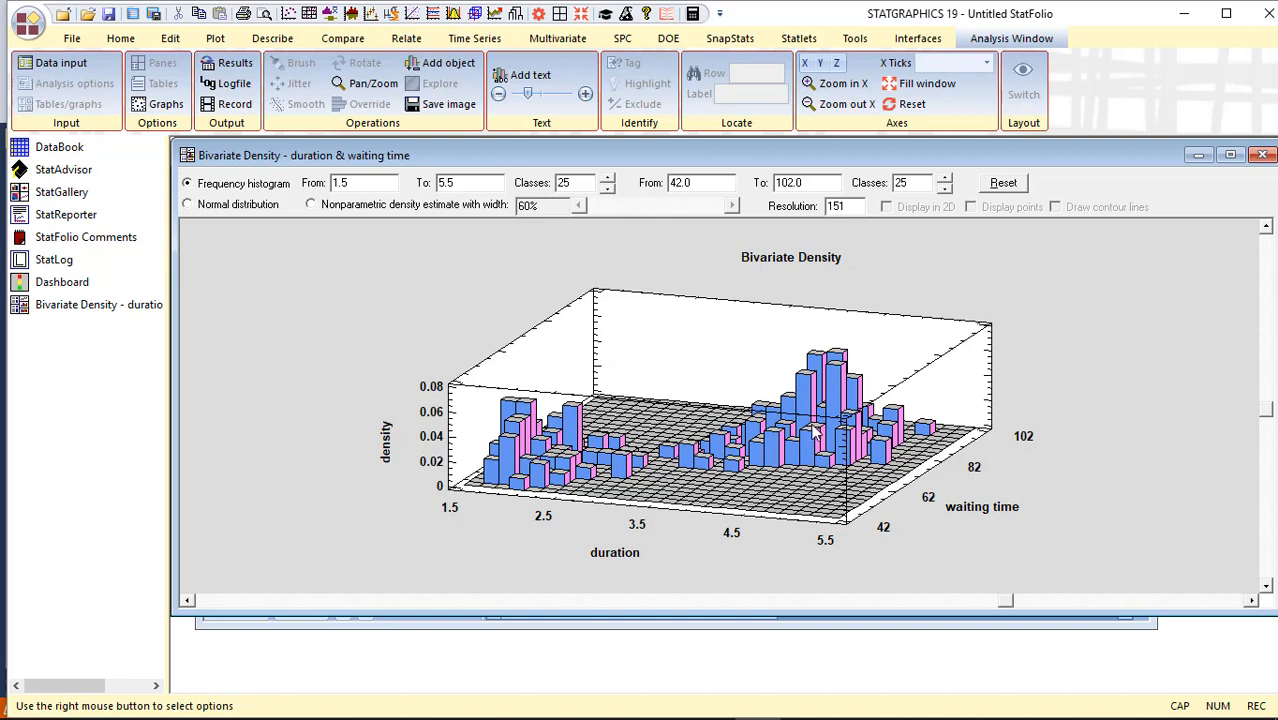
mouse_move(560, 452)
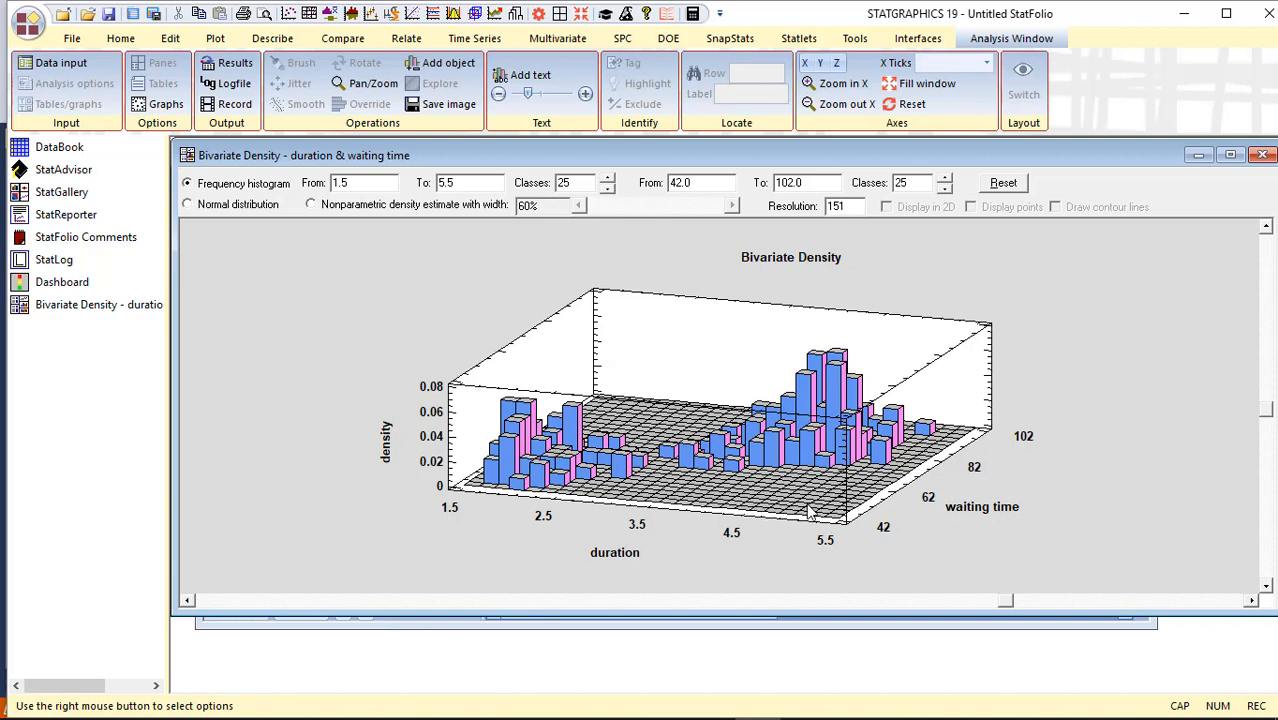
mouse_move(558, 458)
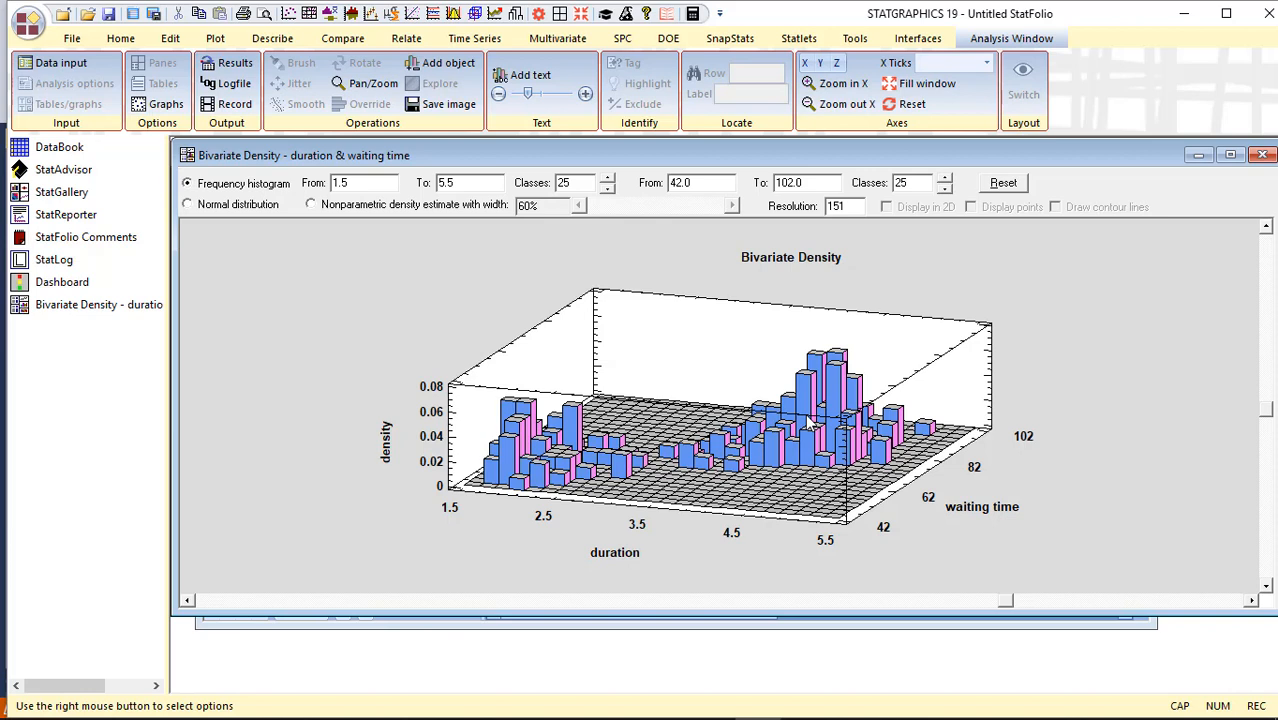
mouse_move(330, 208)
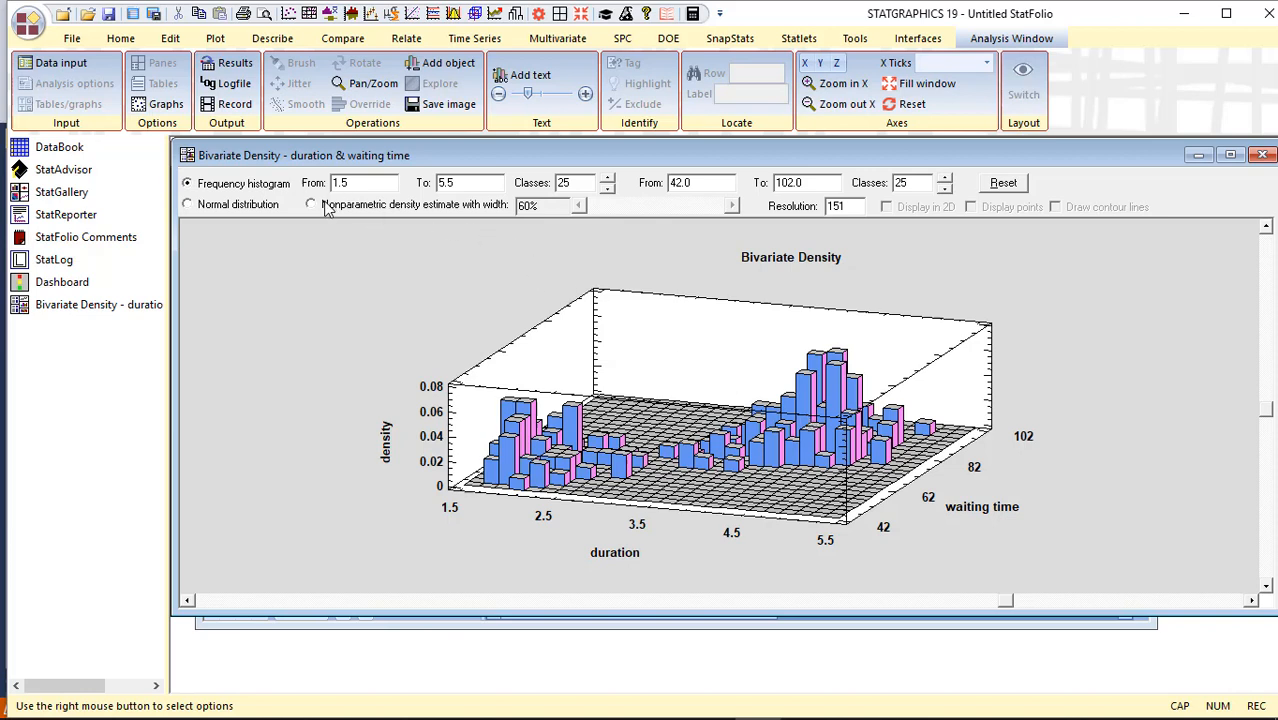
Step: Switch to a nonparametric density estimate and narrow the smoothing width to 12%
click(311, 204)
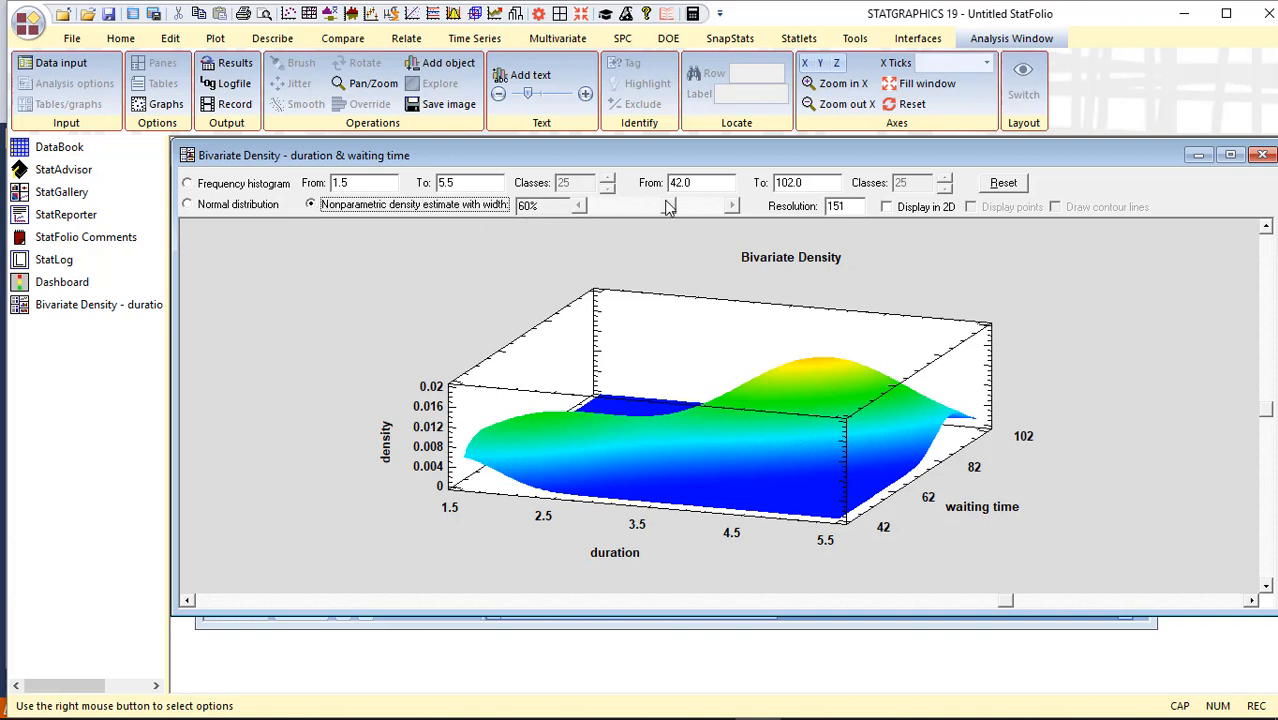
click(578, 205)
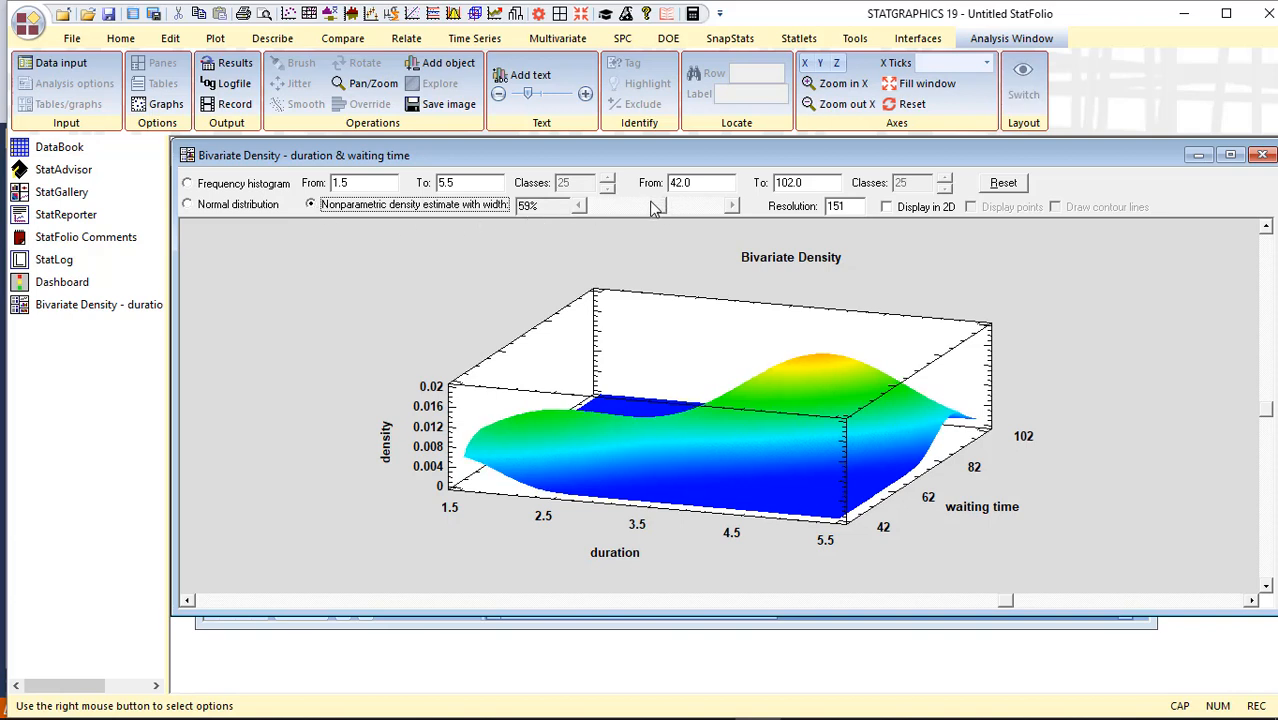
click(578, 204)
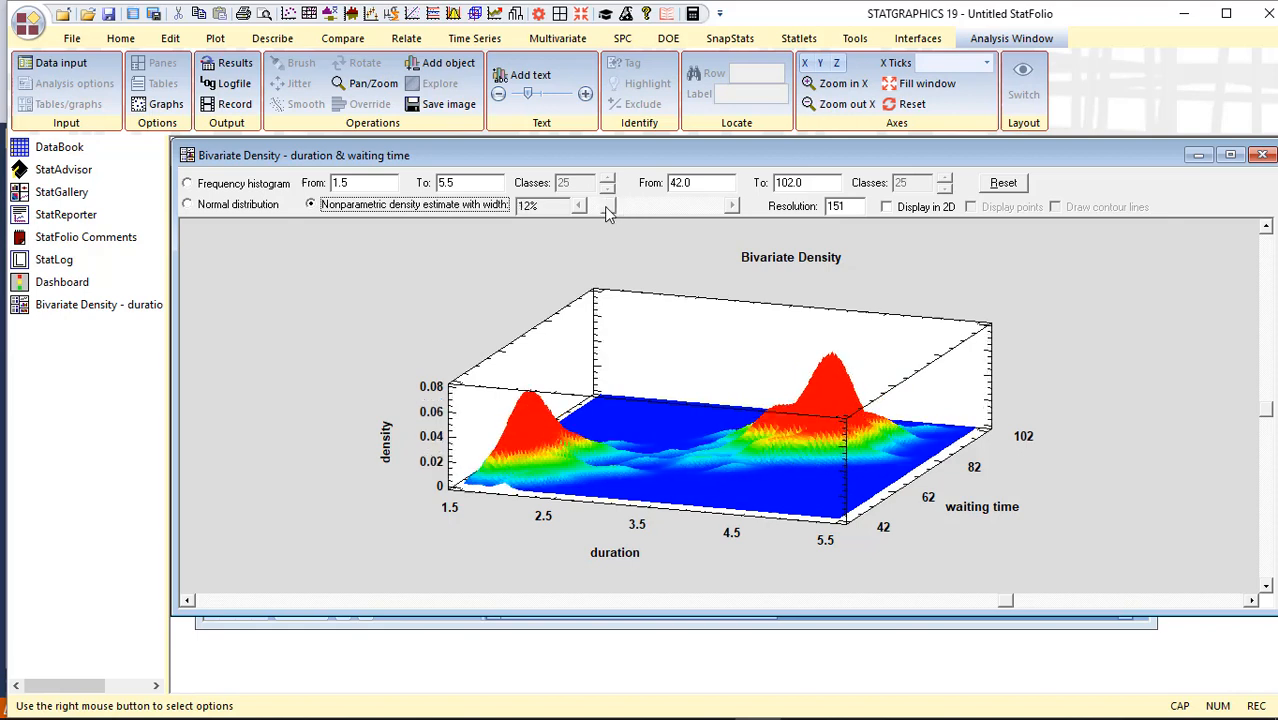
click(607, 200)
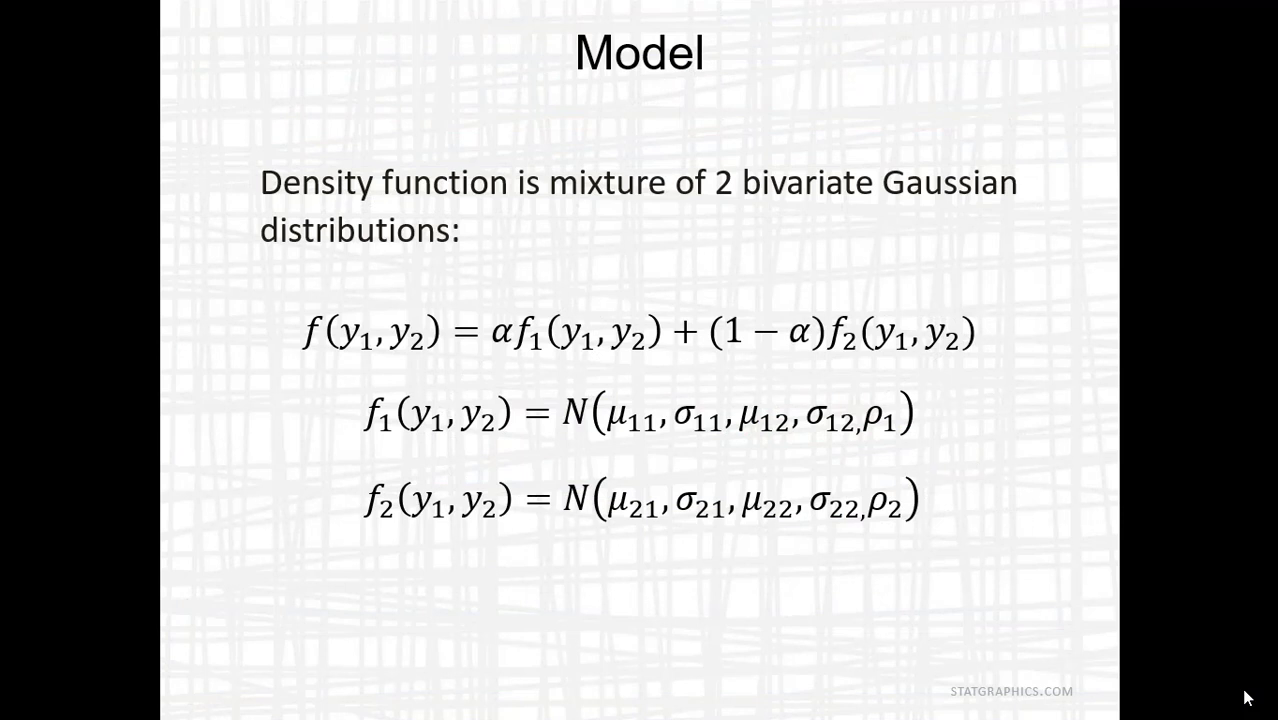
mouse_move(1198, 710)
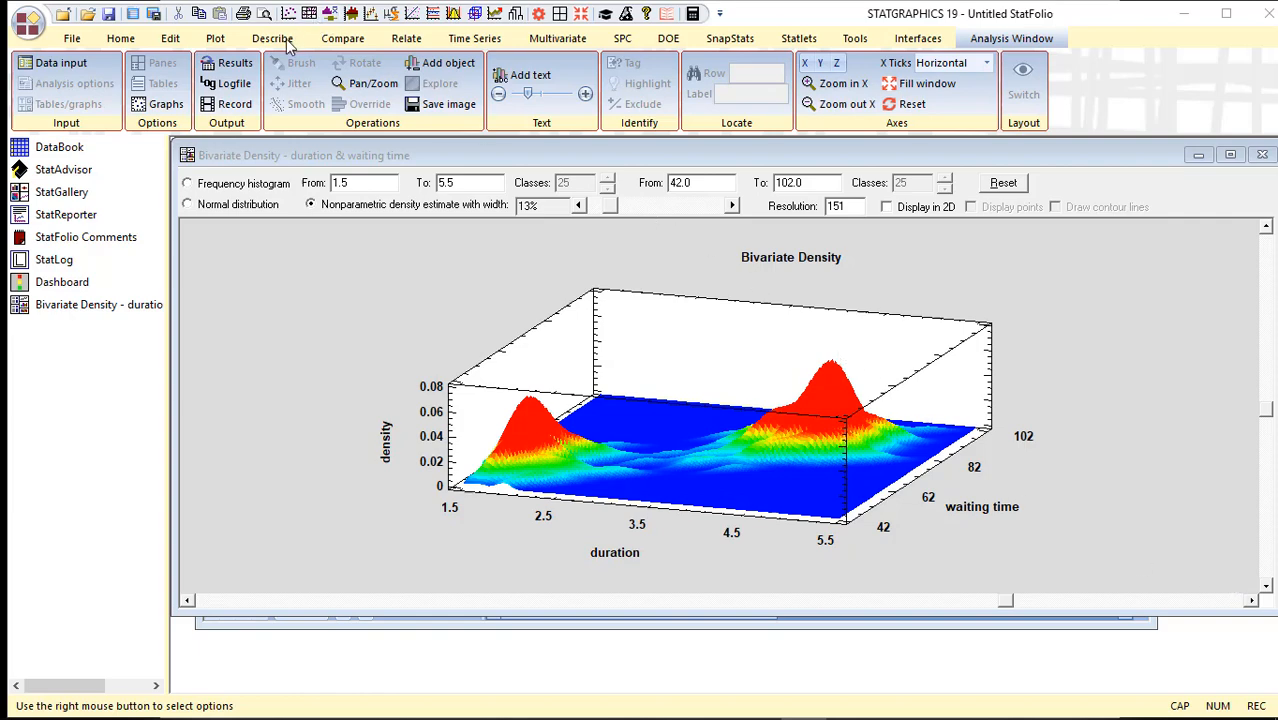
Step: Run Describe > Distribution Fitting > Bivariate Mixture Distributions on duration and waiting time
click(272, 38)
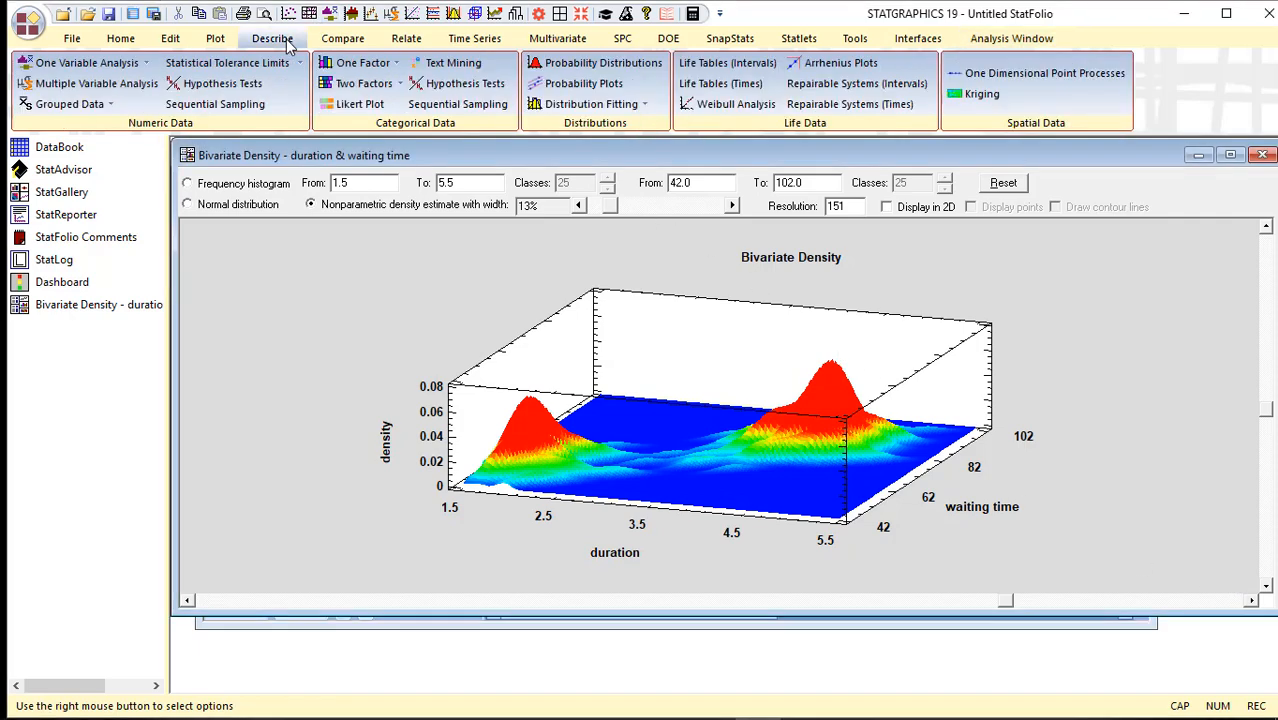
click(590, 104)
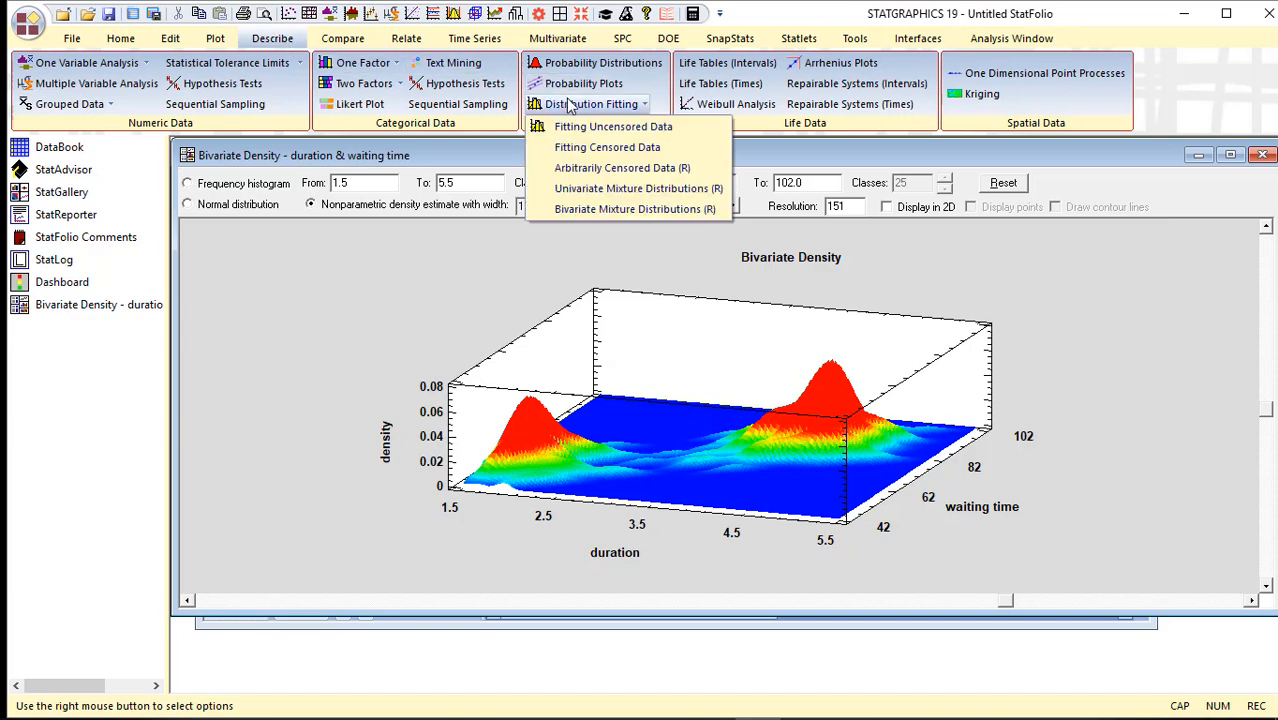
mouse_move(635, 209)
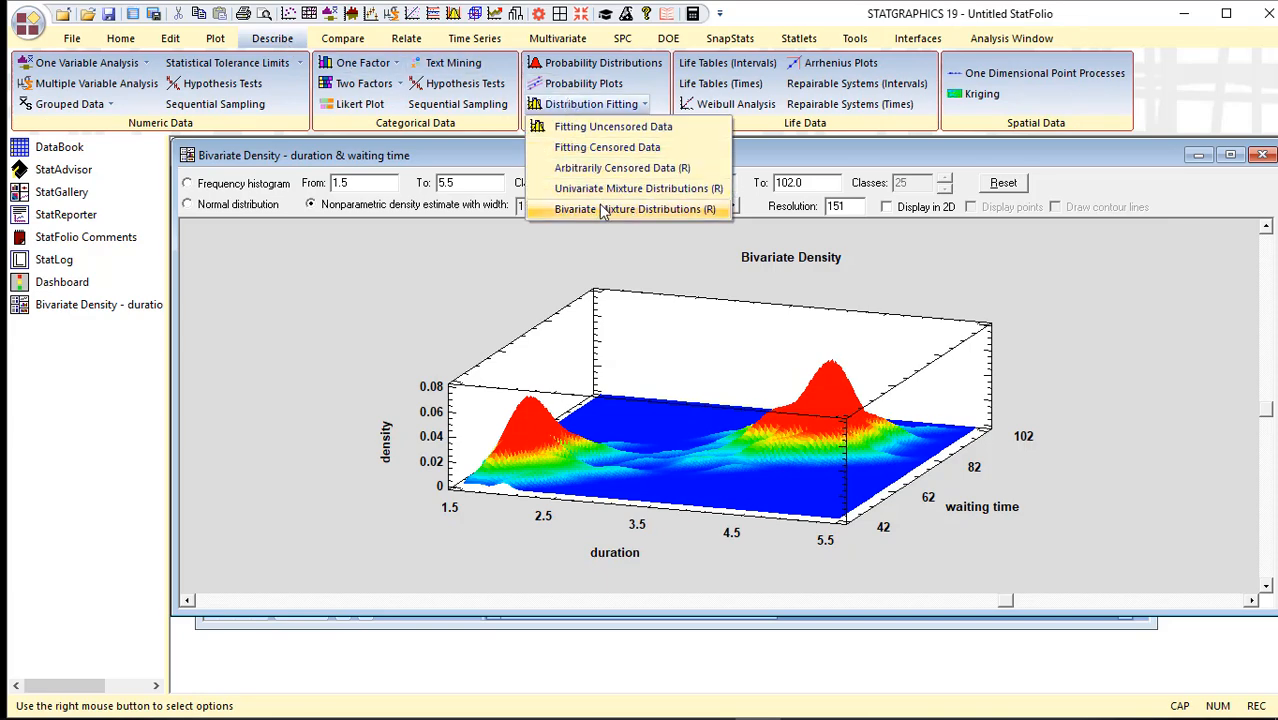
click(638, 209)
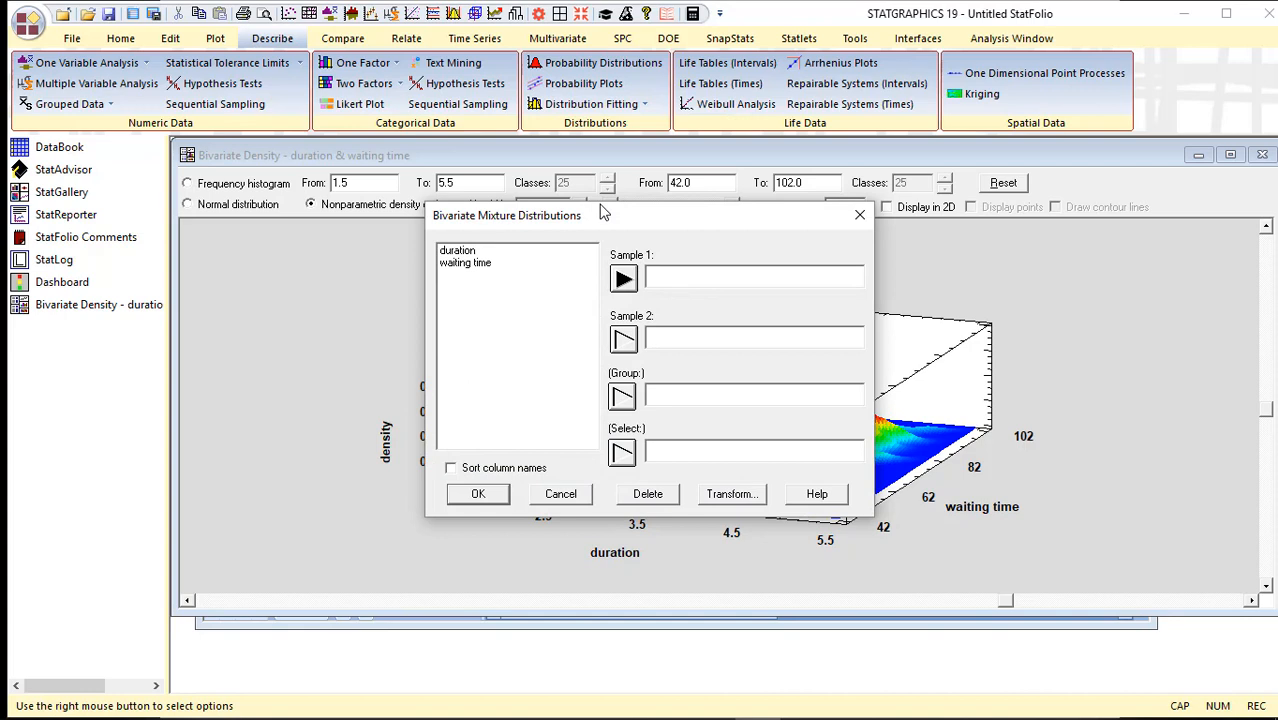
click(457, 249)
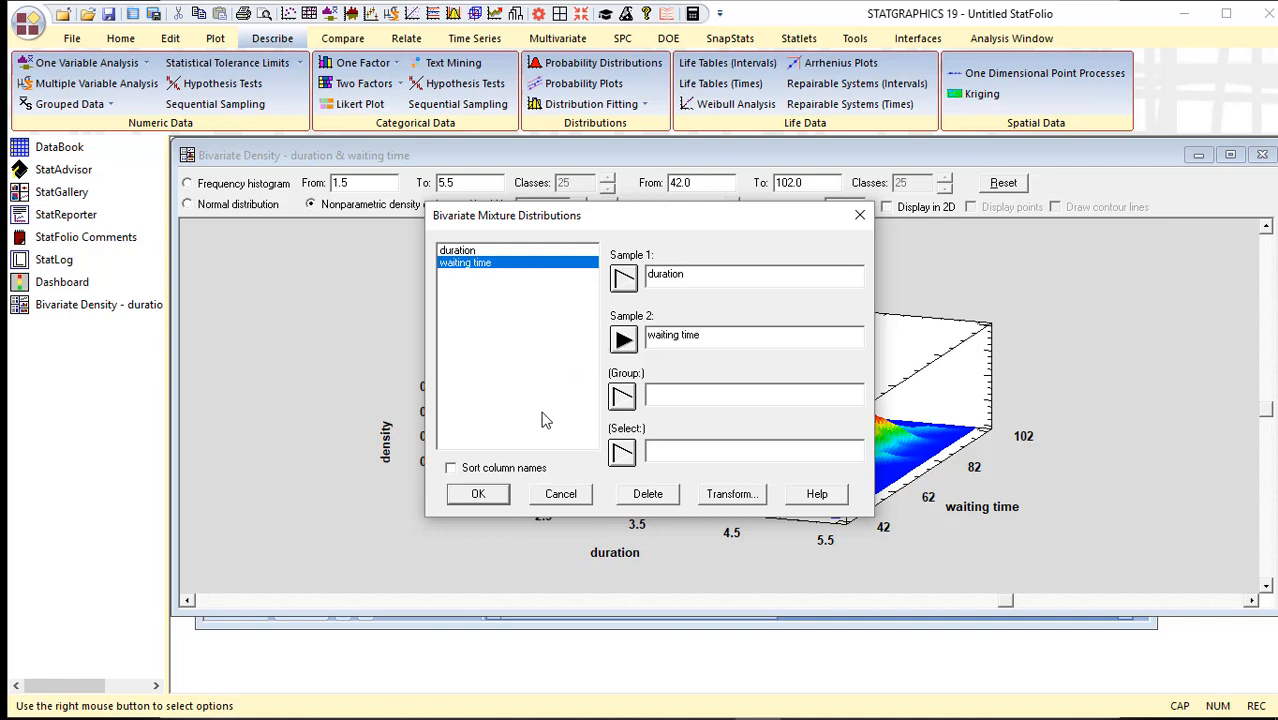
click(478, 493)
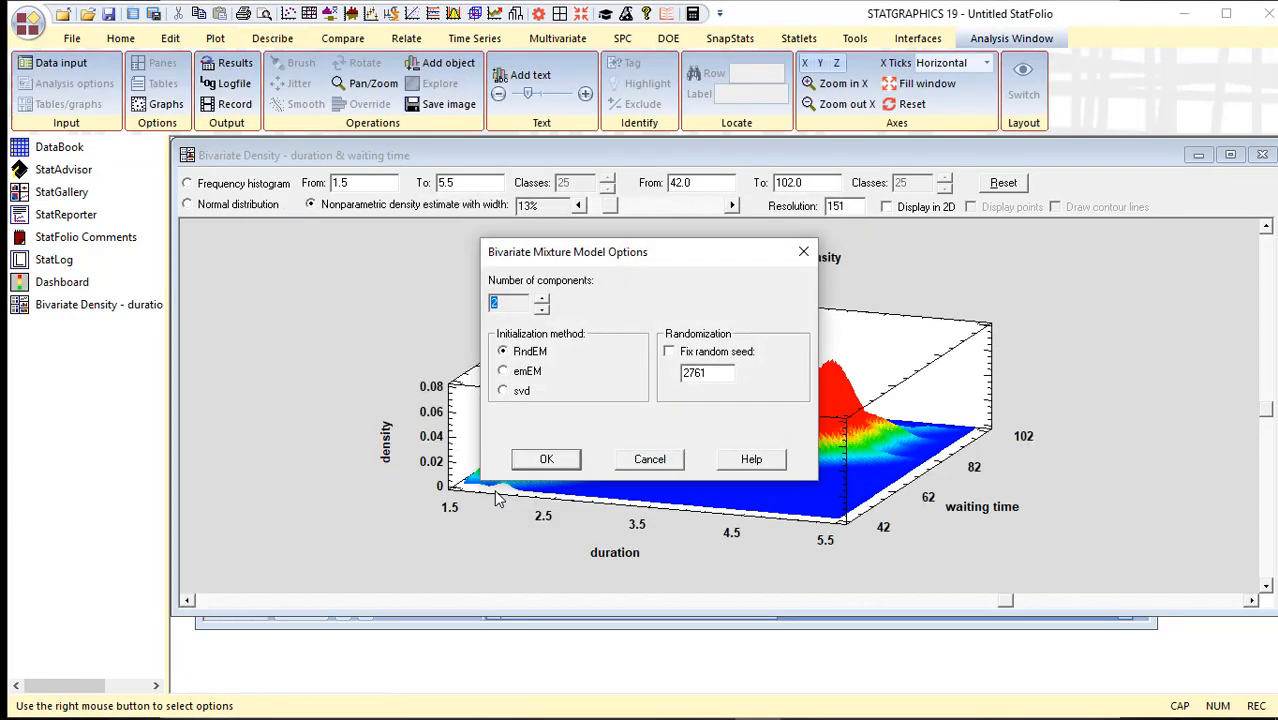
mouse_move(655, 253)
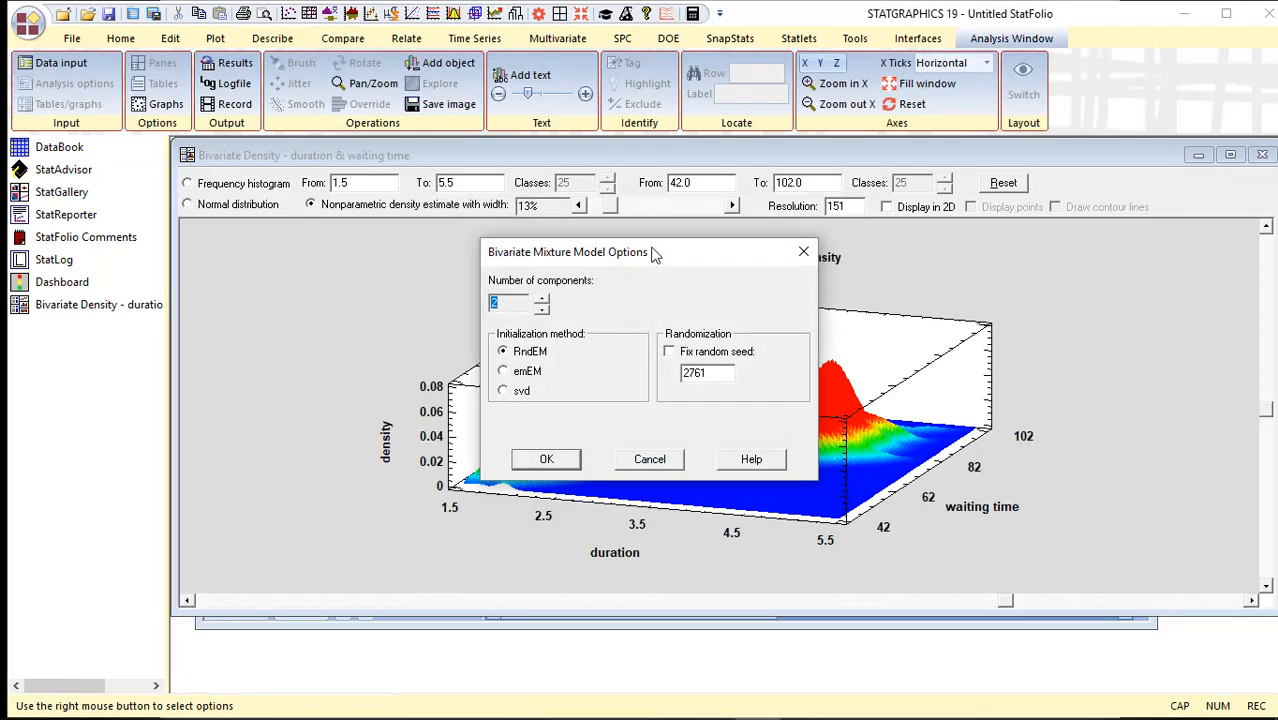
mouse_move(555, 302)
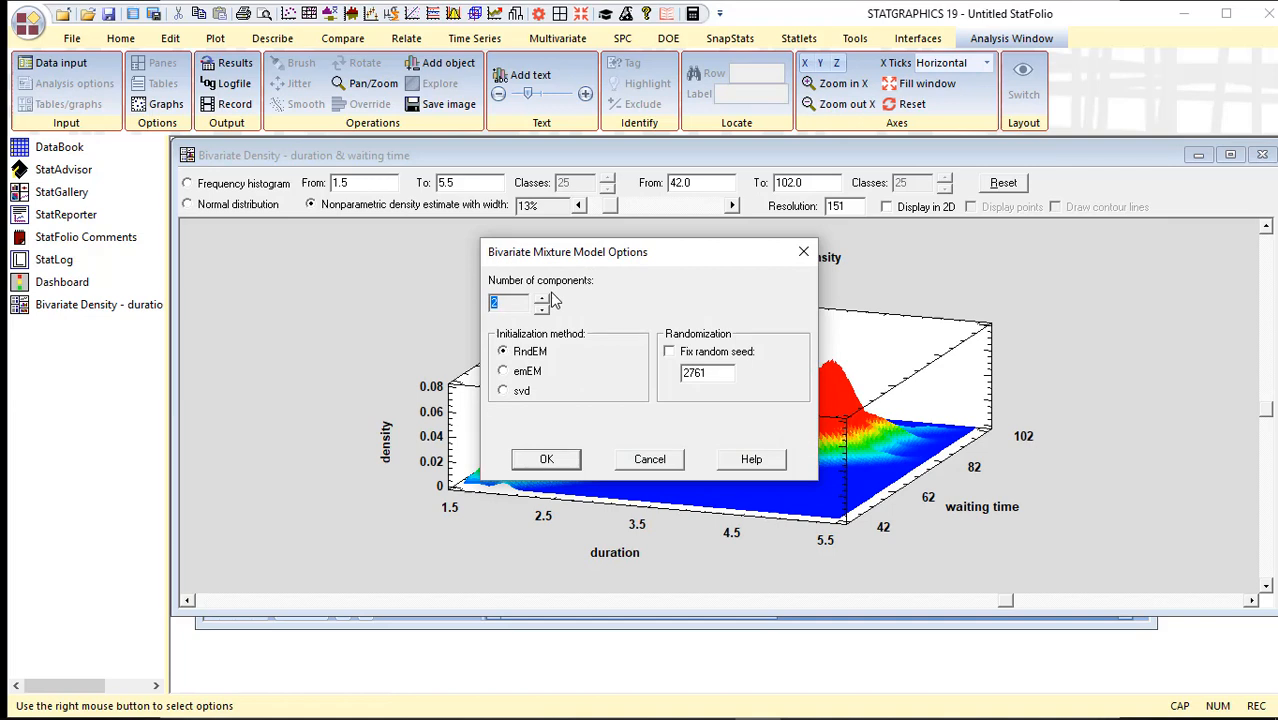
mouse_move(564, 300)
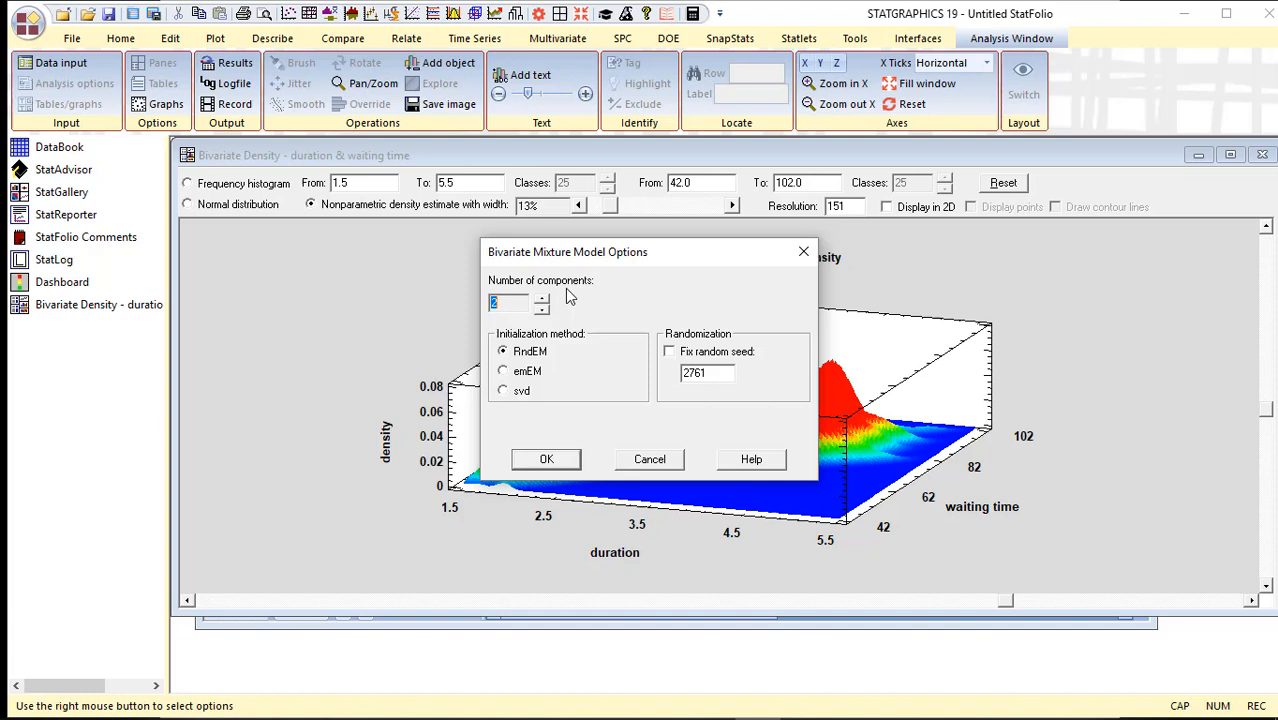
mouse_move(573, 337)
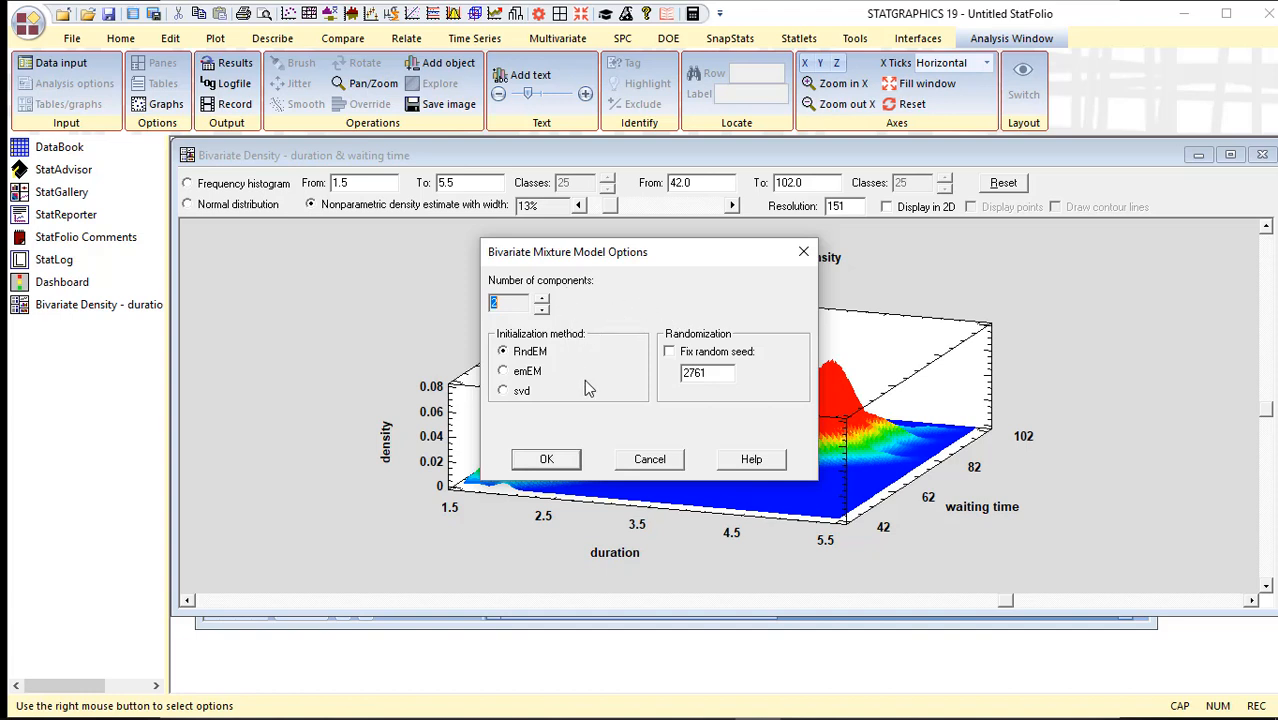
mouse_move(557, 462)
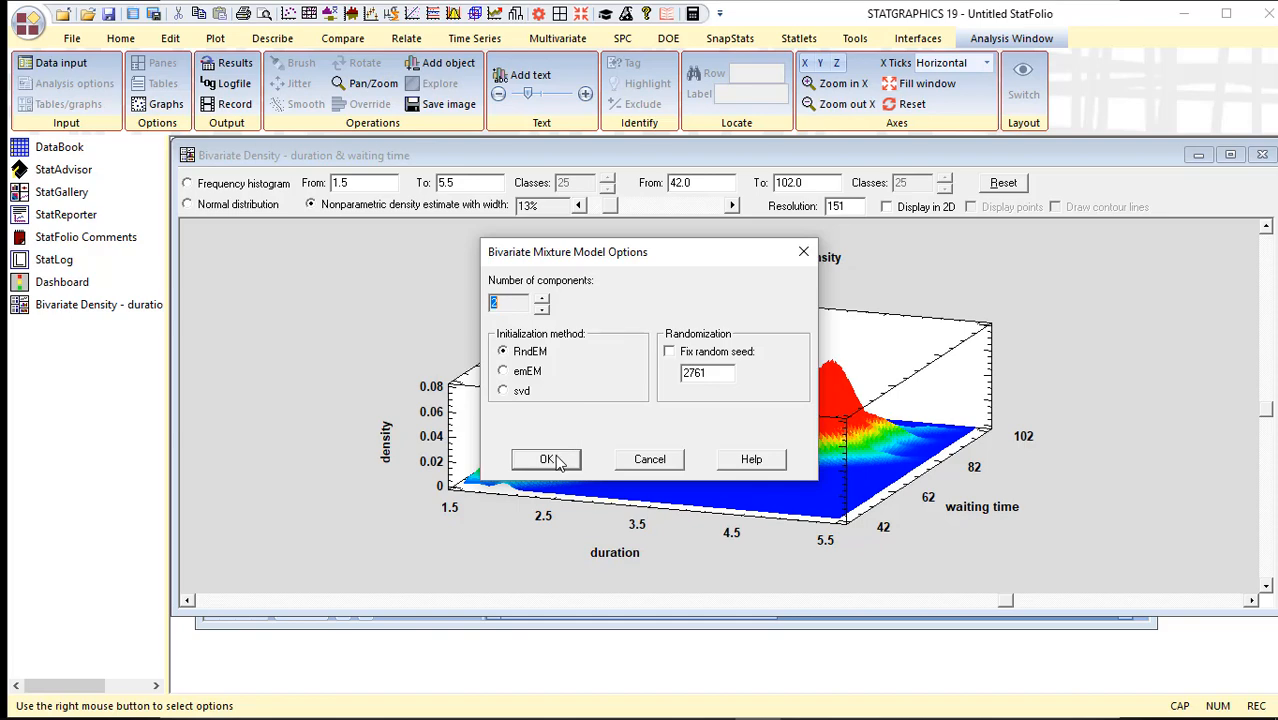
Step: Accept 2 mixture components with RndEM initialization in Bivariate Mixture Model Options
click(546, 459)
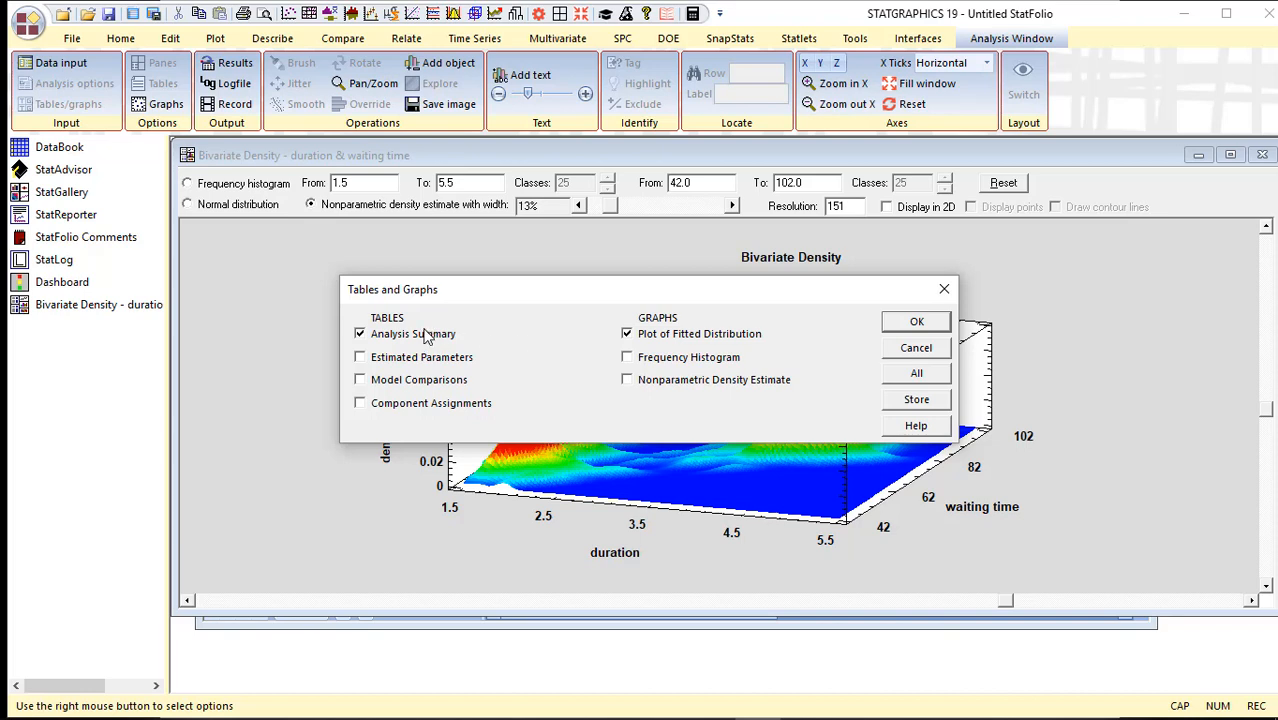
Step: Add the Estimated Parameters table to the outputs and run the analysis
click(359, 357)
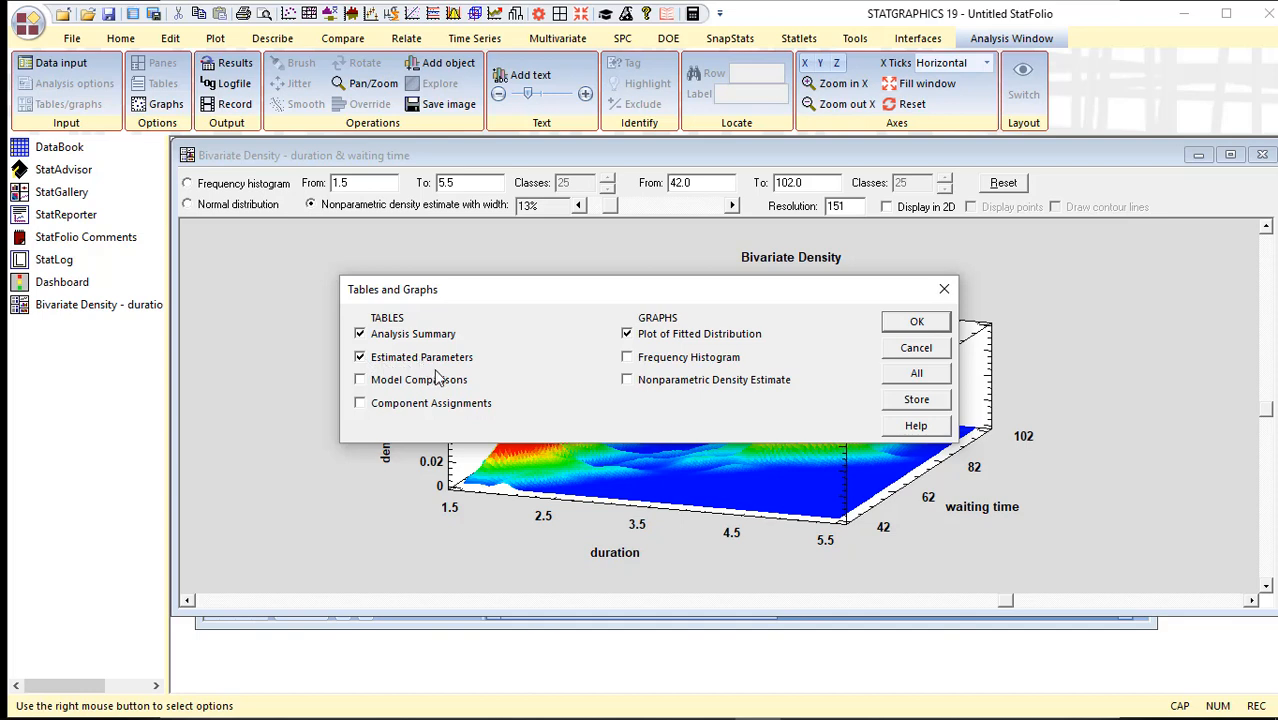
mouse_move(443, 385)
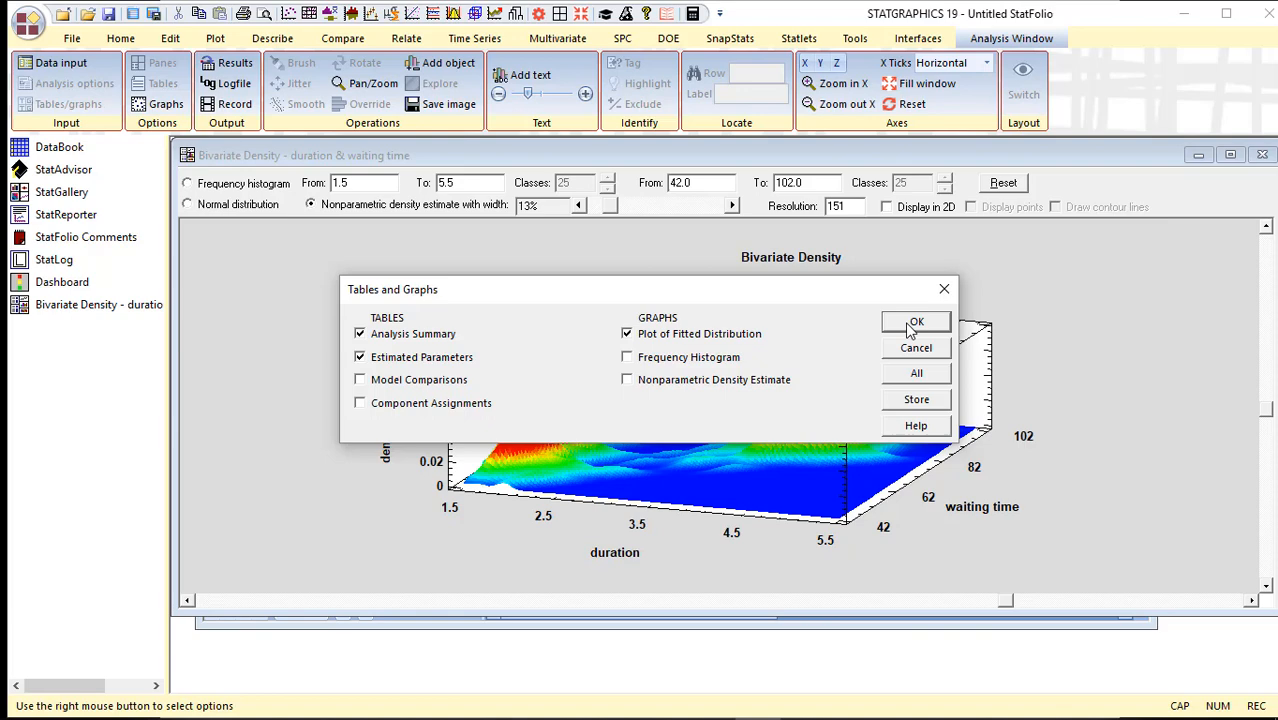
click(915, 321)
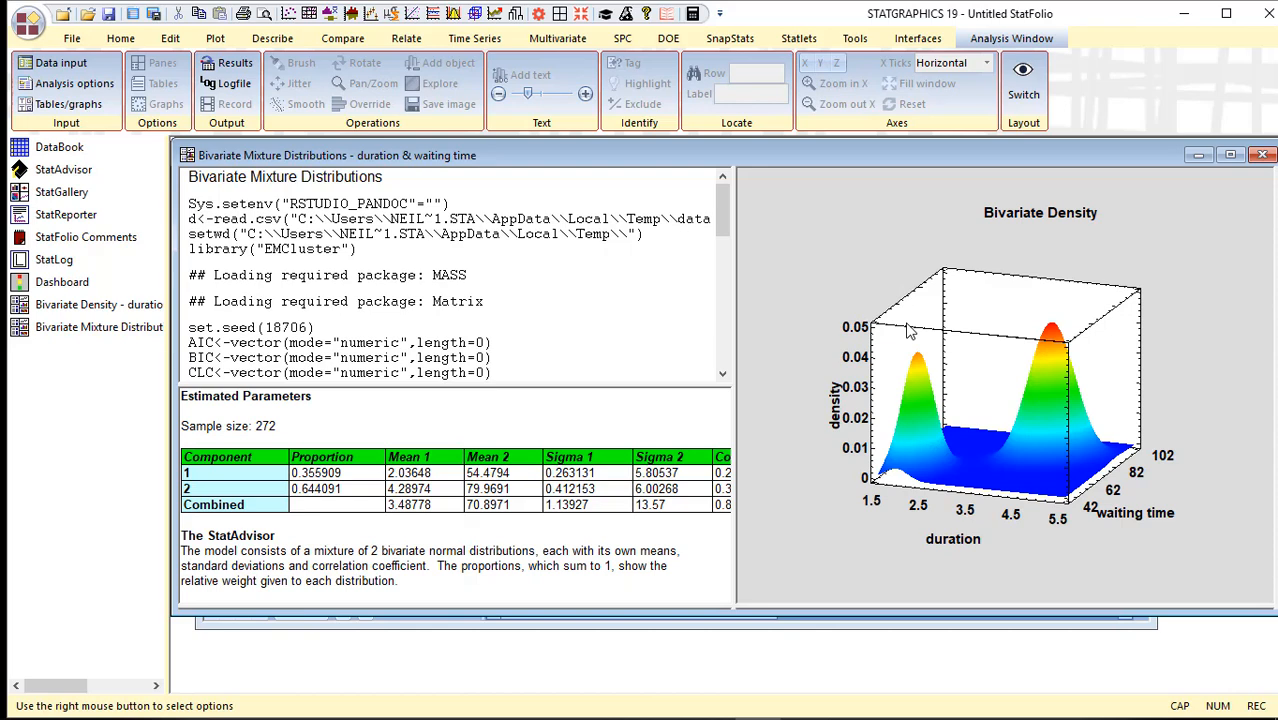
mouse_move(955, 235)
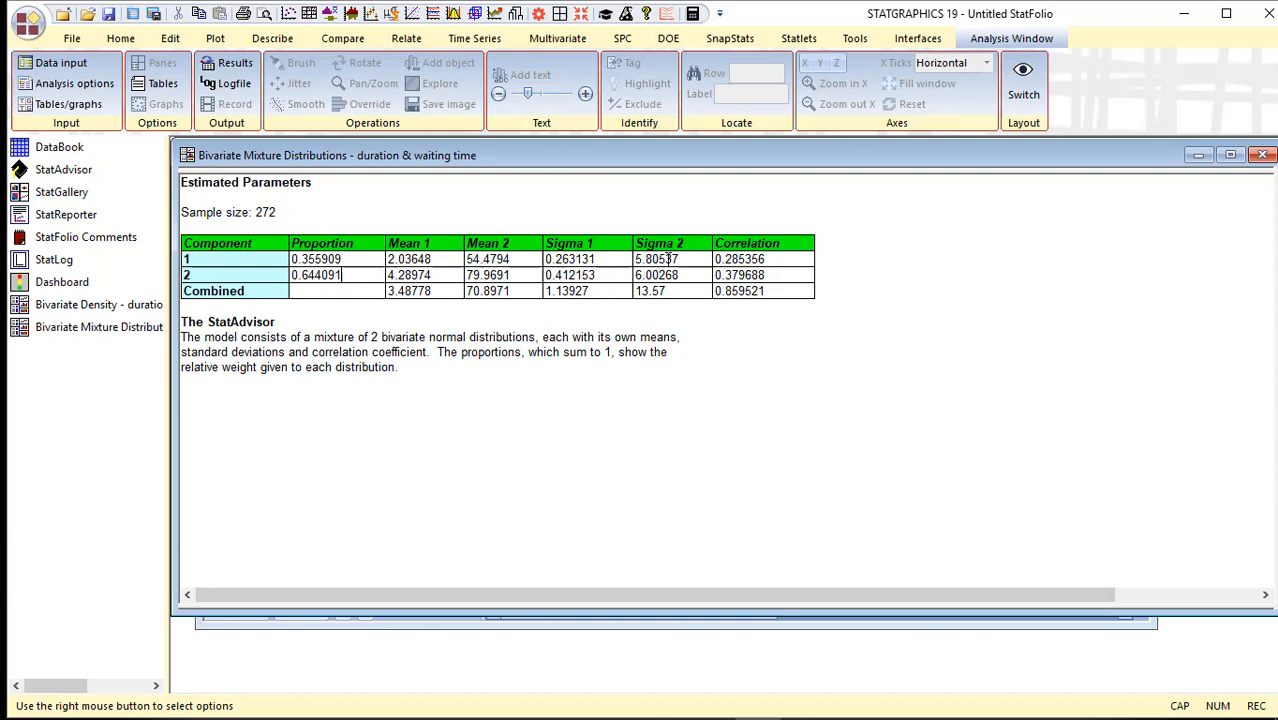
mouse_move(865, 301)
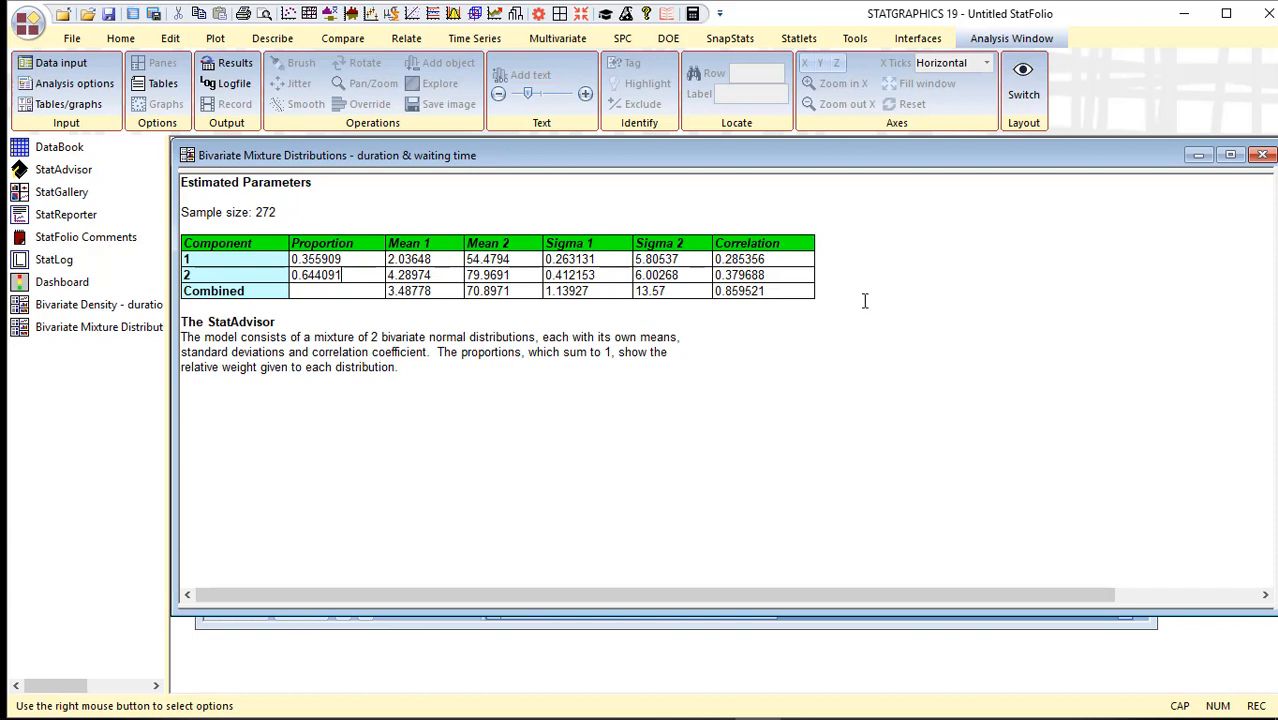